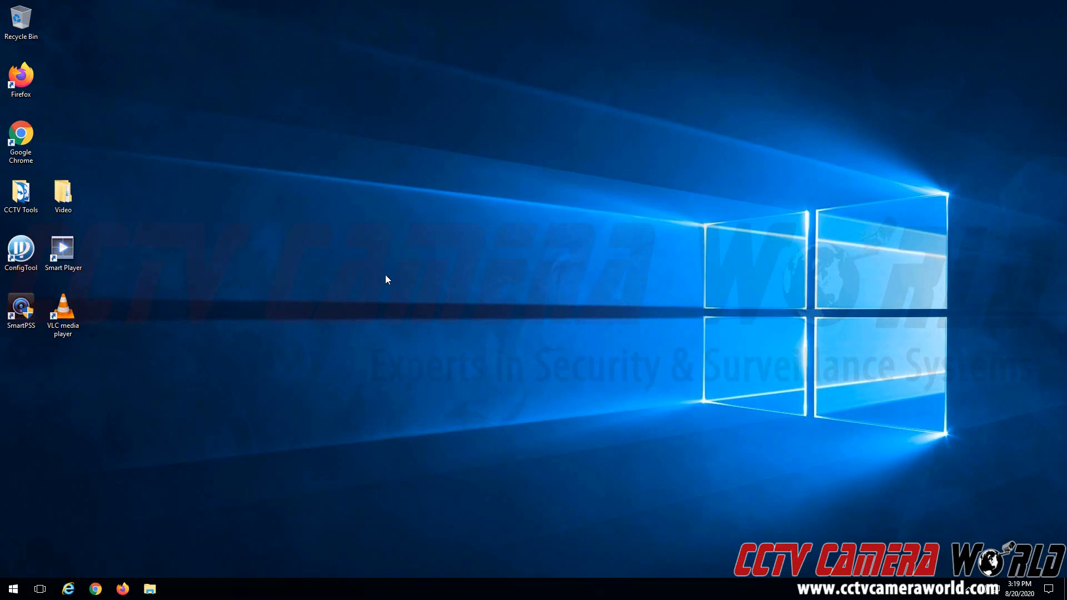
{"action": "mouse_move", "coordinate": [383, 277]}
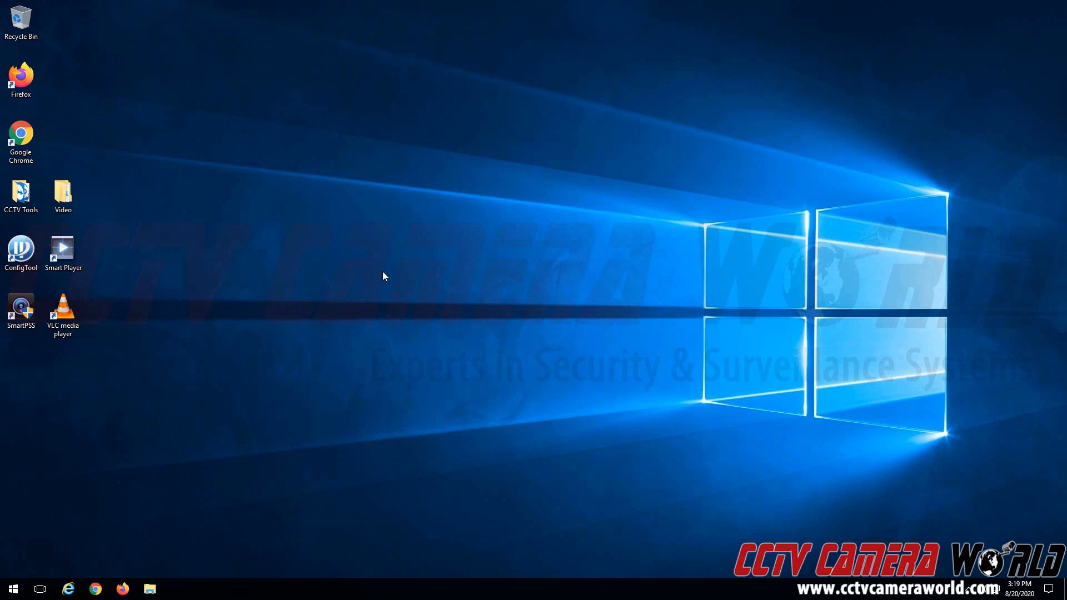
{"action": "mouse_move", "coordinate": [389, 298]}
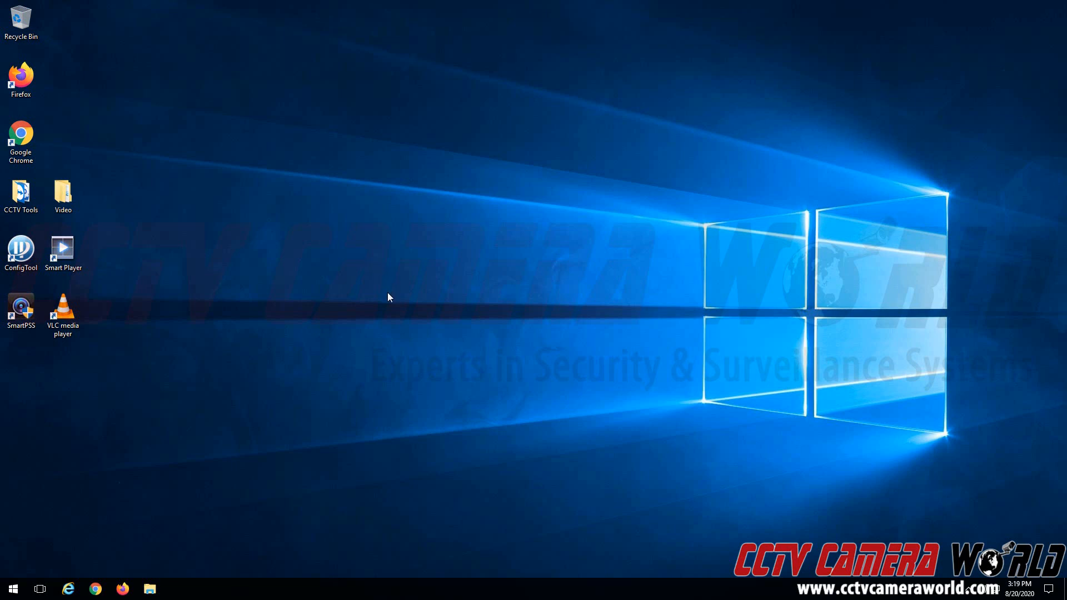
{"action": "mouse_move", "coordinate": [384, 299]}
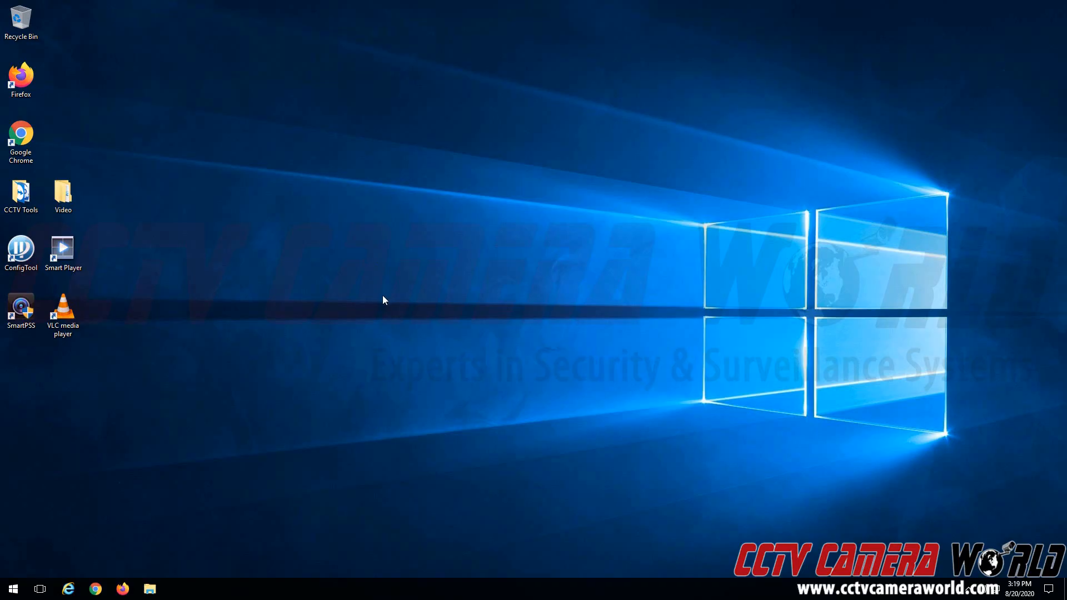
{"action": "mouse_move", "coordinate": [391, 344]}
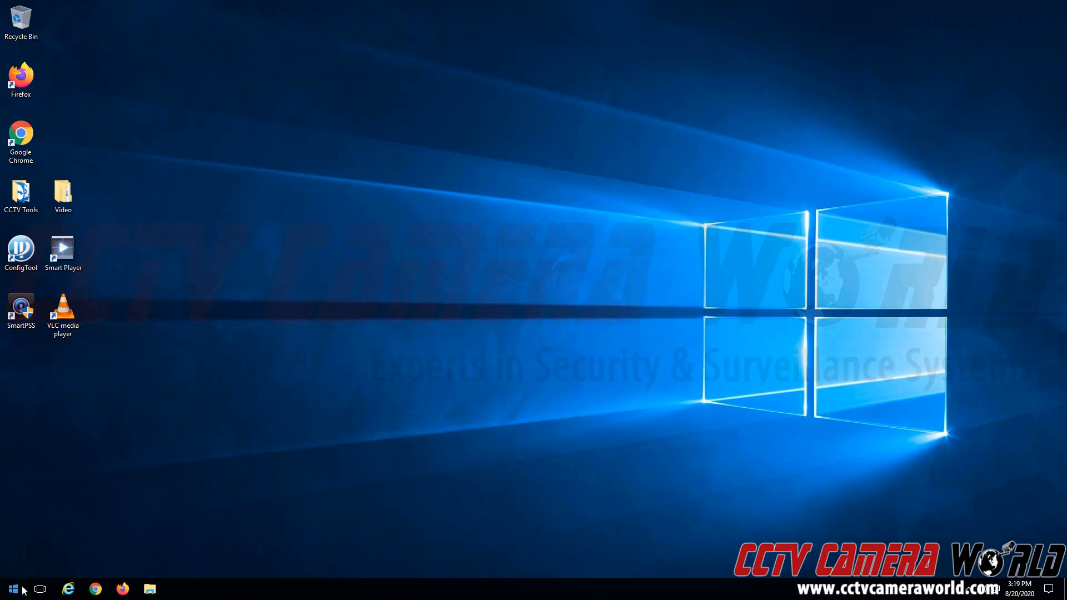
Search the Start menu for 'notepad' and launch a blank Notepad document.
{"action": "left_click", "coordinate": [9, 589]}
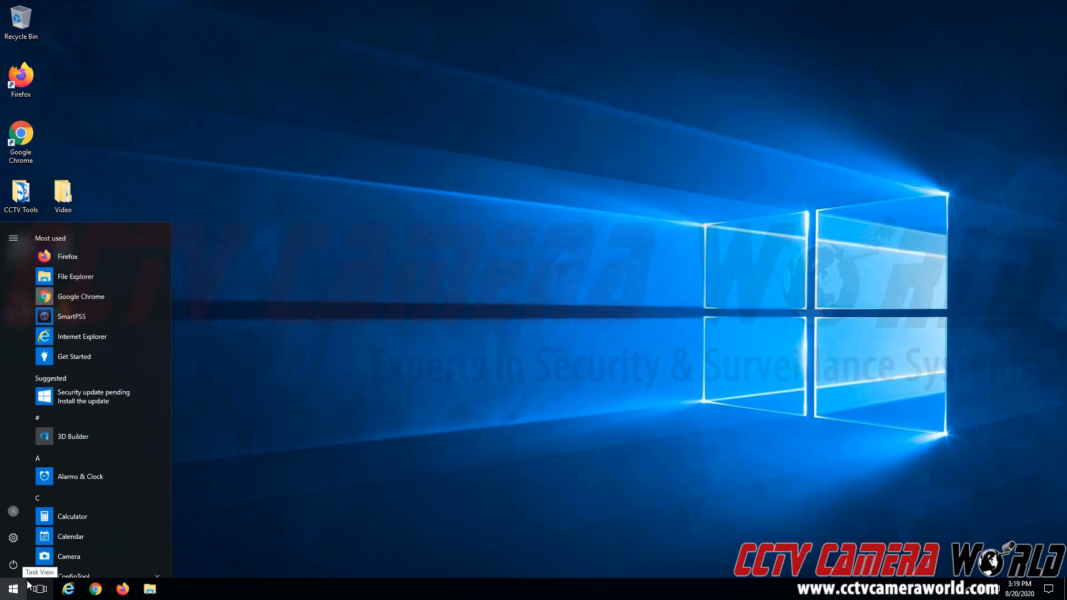
{"action": "type", "text": "notepad"}
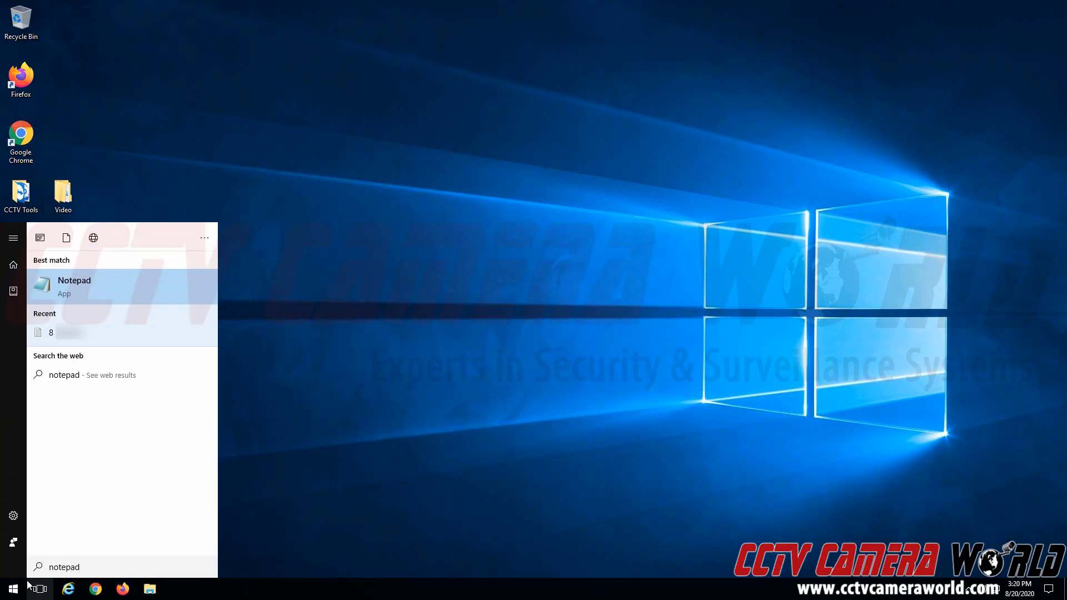
{"action": "left_click", "coordinate": [73, 286]}
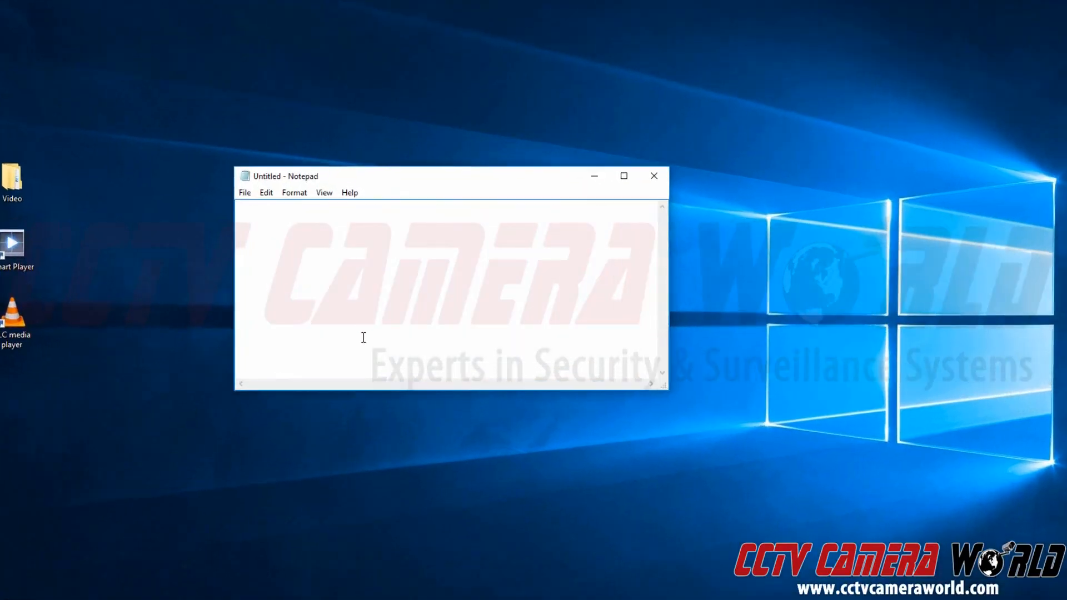
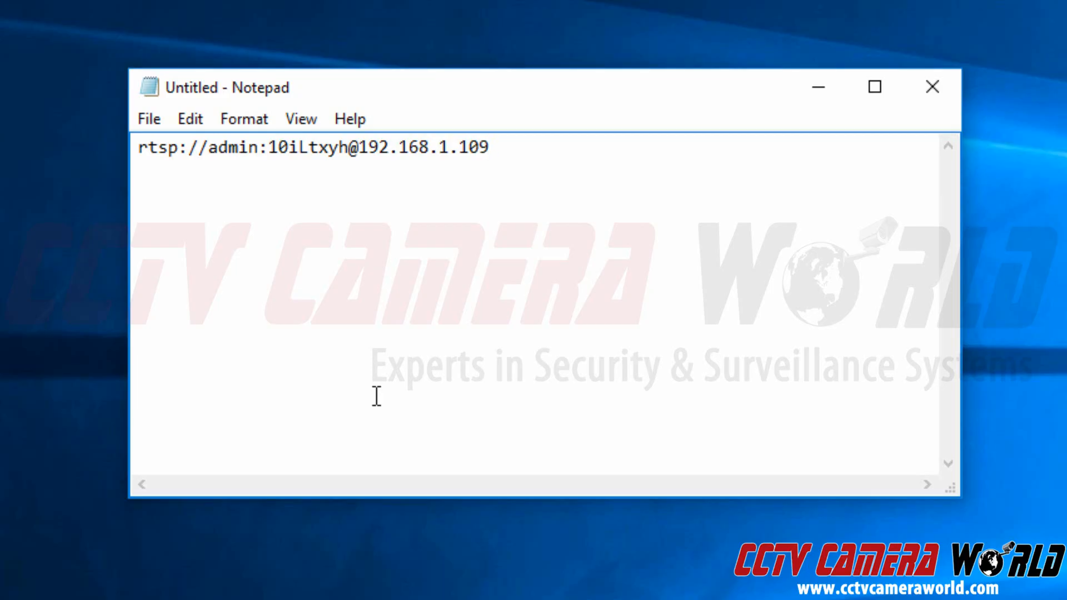
{"action": "left_click", "coordinate": [488, 147]}
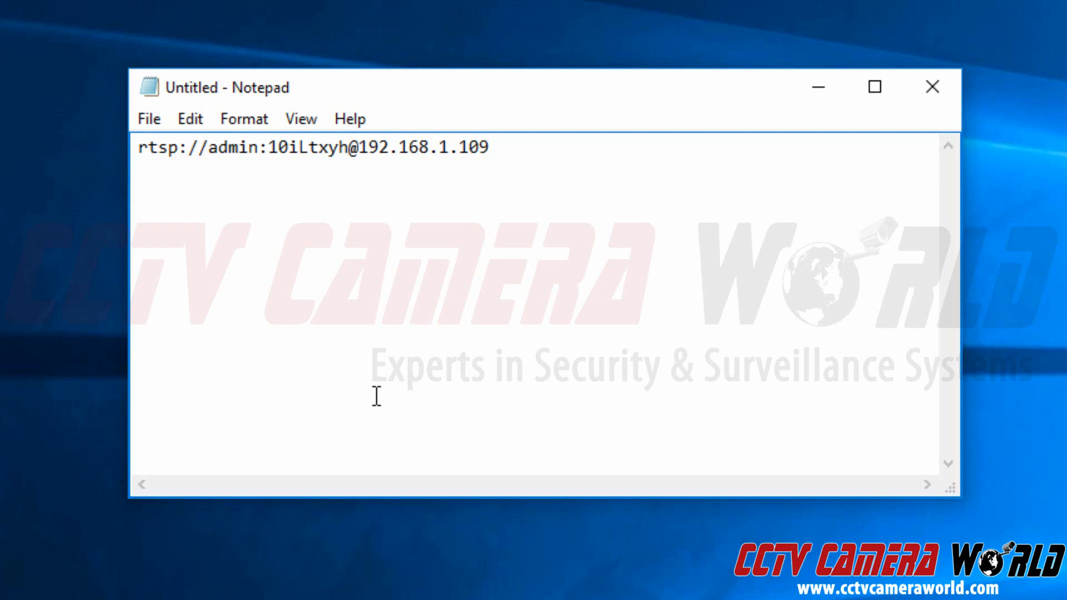
{"action": "mouse_move", "coordinate": [7, 146]}
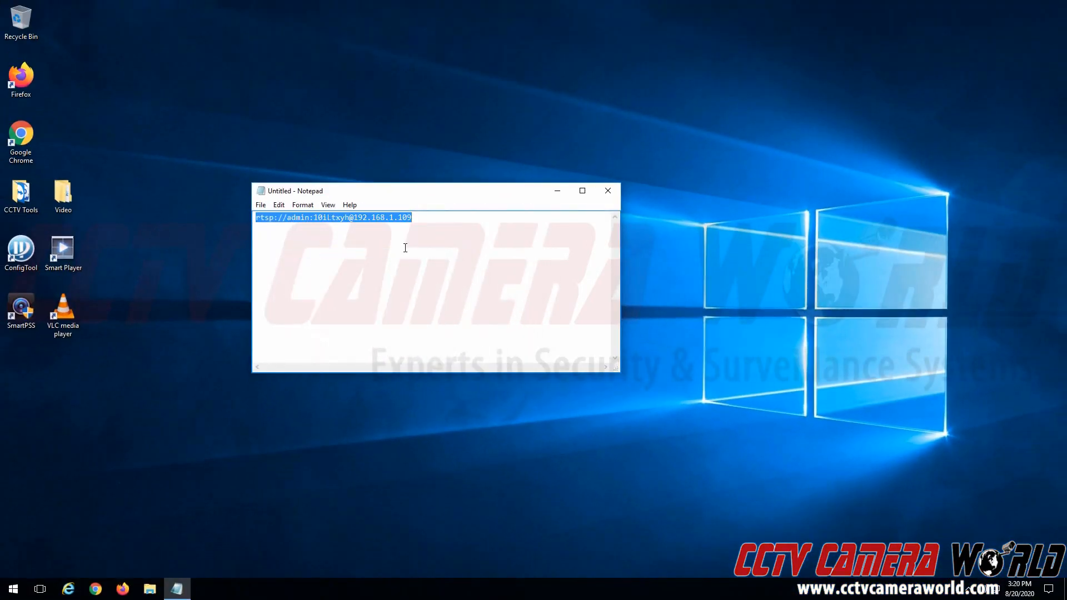
Launch VLC from its desktop shortcut and open Media > Open Network Stream.
{"action": "left_click", "coordinate": [62, 312]}
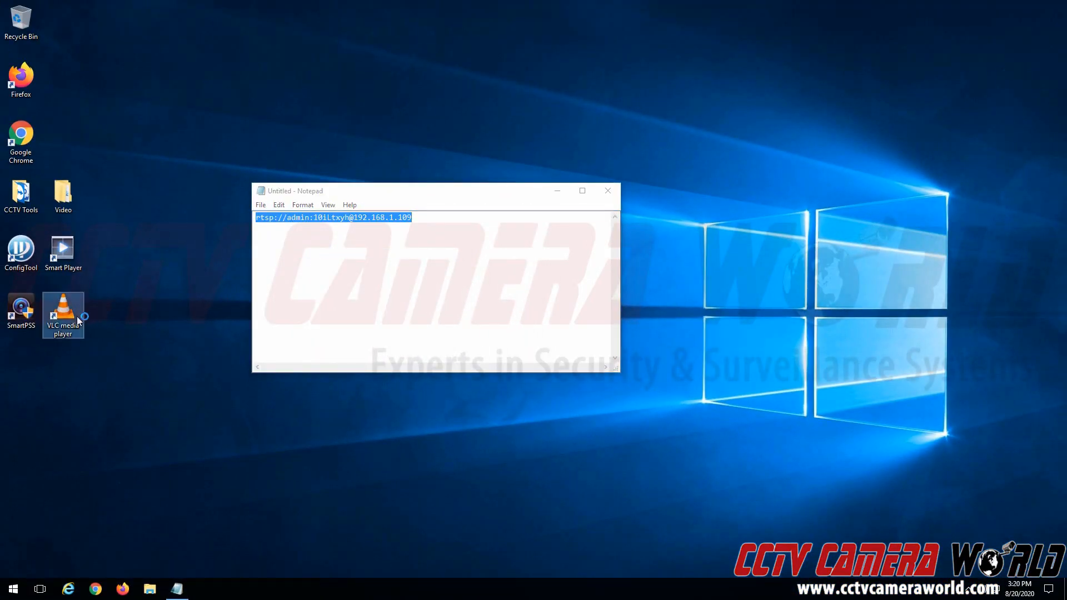
{"action": "double_click", "coordinate": [63, 313]}
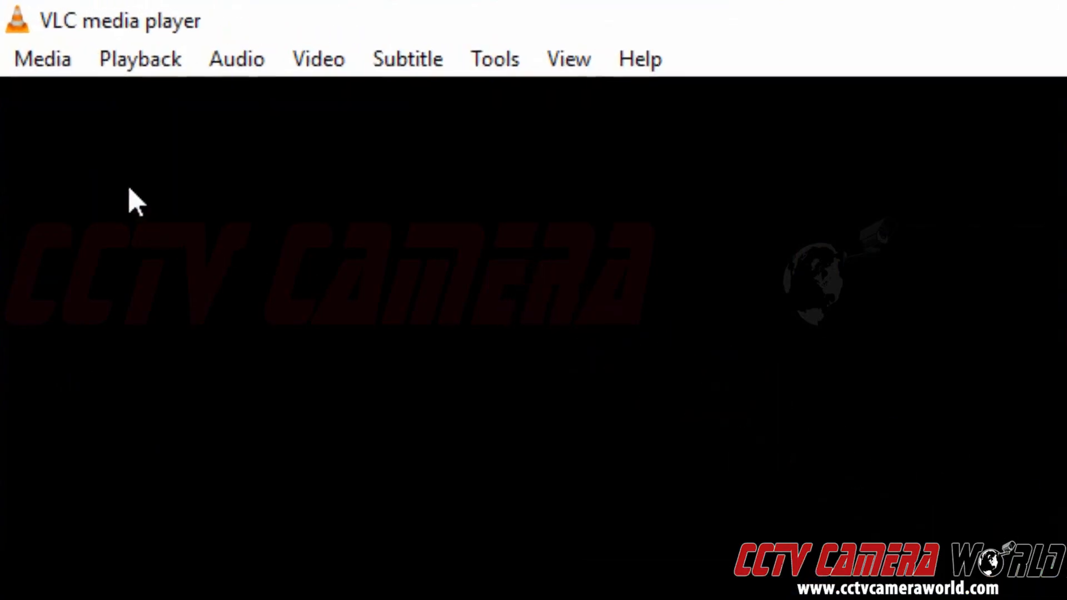
{"action": "left_click", "coordinate": [42, 58]}
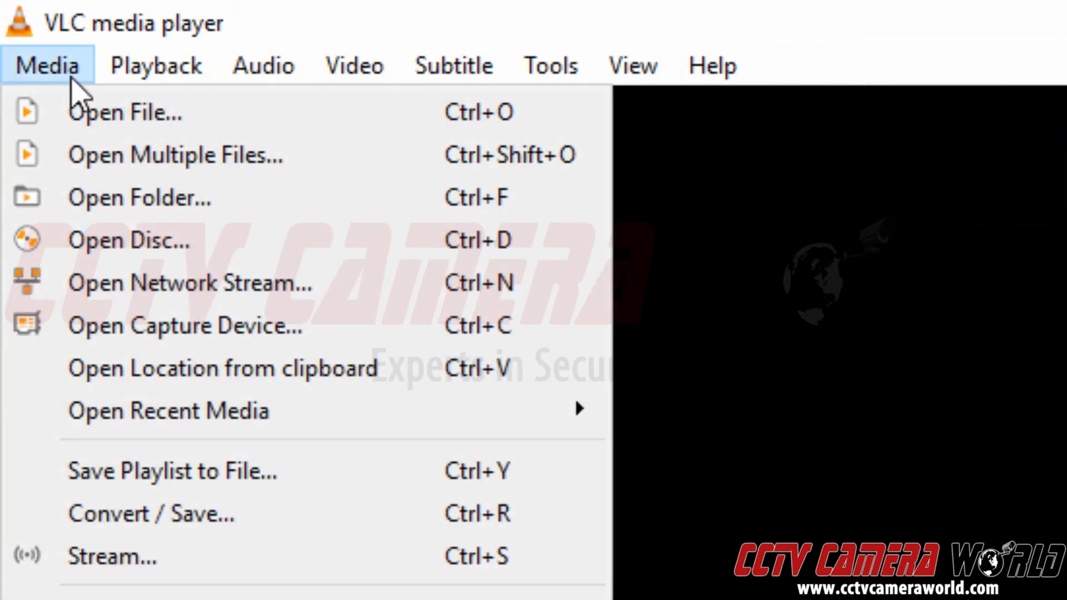
{"action": "mouse_move", "coordinate": [184, 283]}
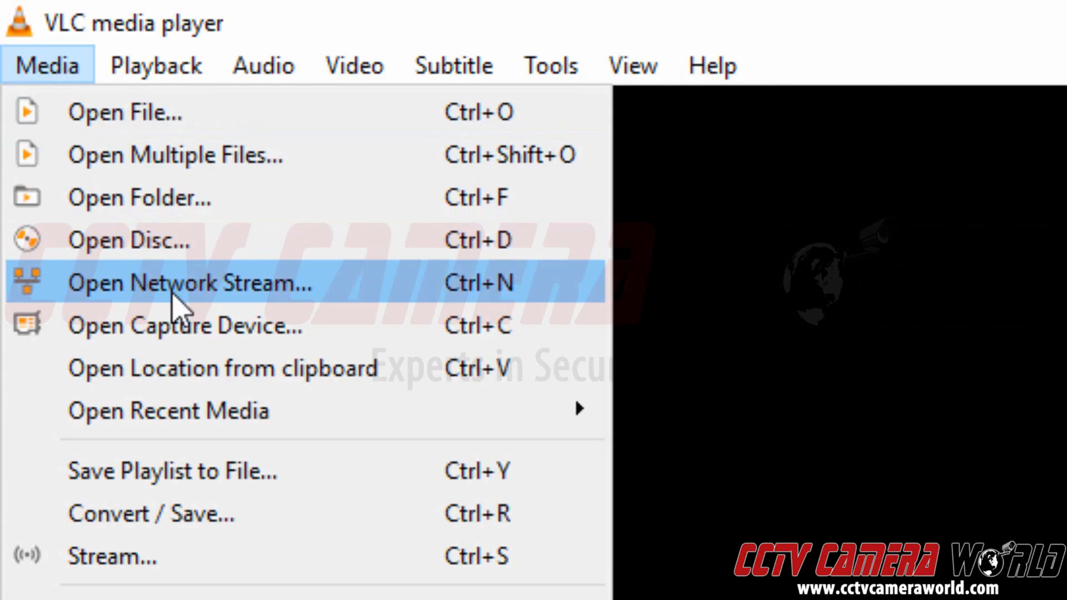
{"action": "mouse_move", "coordinate": [279, 299]}
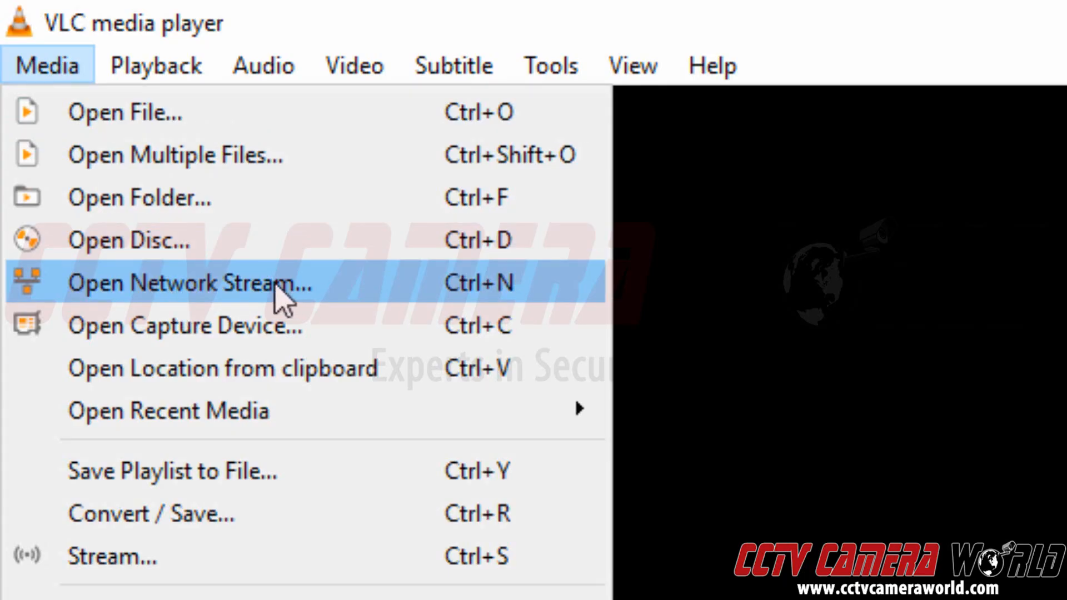
{"action": "left_click", "coordinate": [184, 282]}
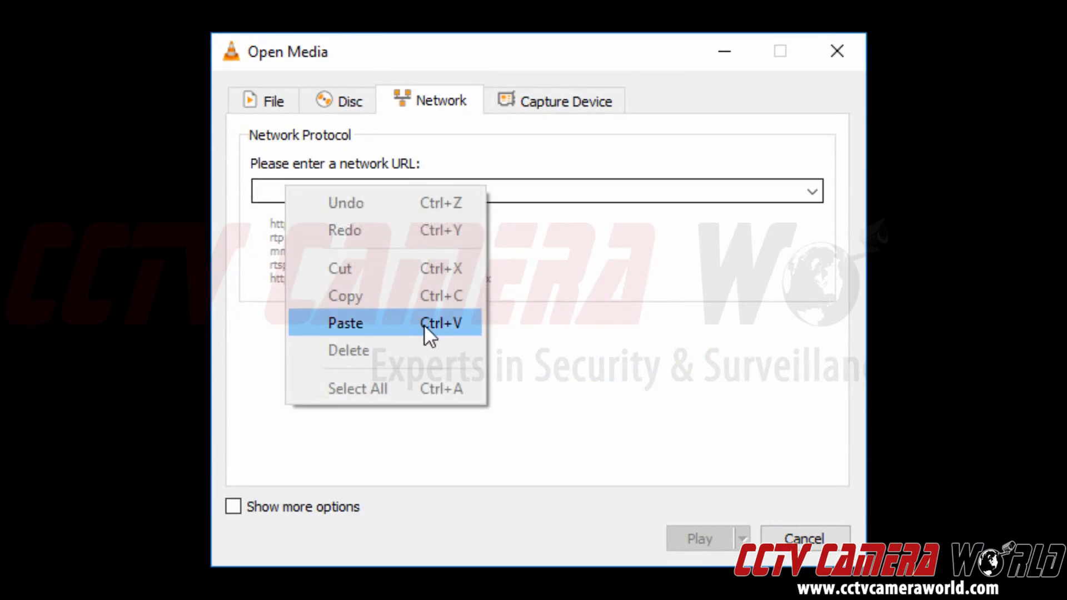
Paste the RTSP address, play it, and allow VLC through the firewall on public networks.
{"action": "left_click", "coordinate": [345, 323]}
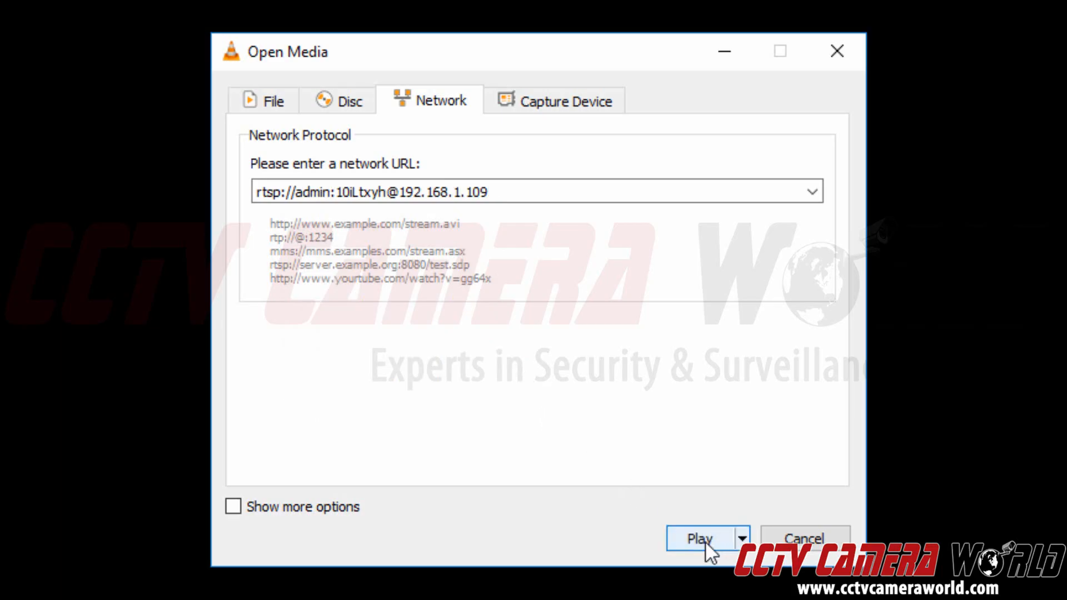
{"action": "left_click", "coordinate": [699, 538]}
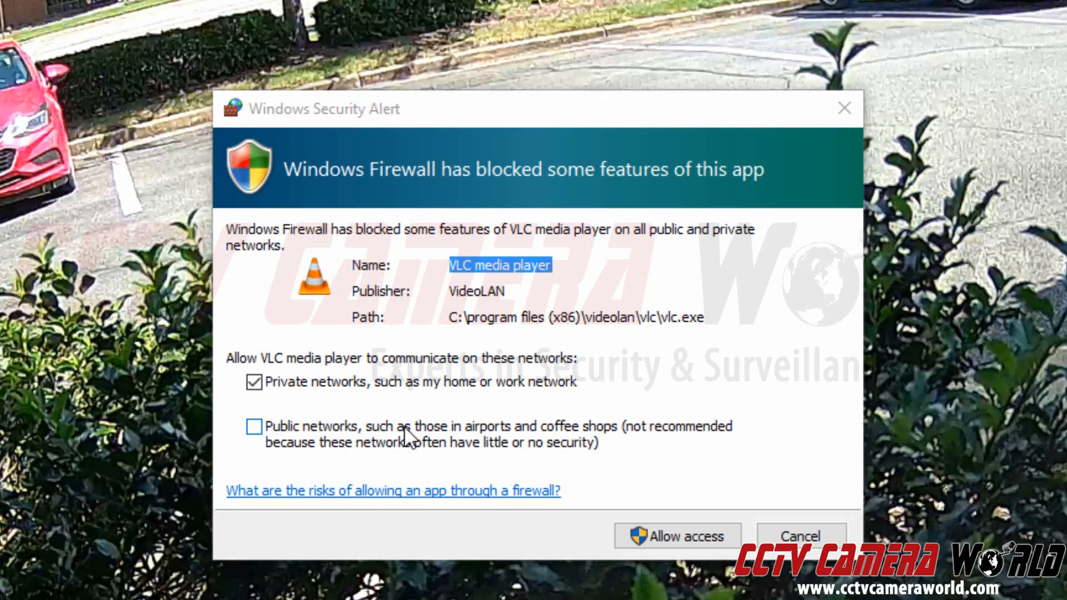
{"action": "left_click", "coordinate": [254, 426]}
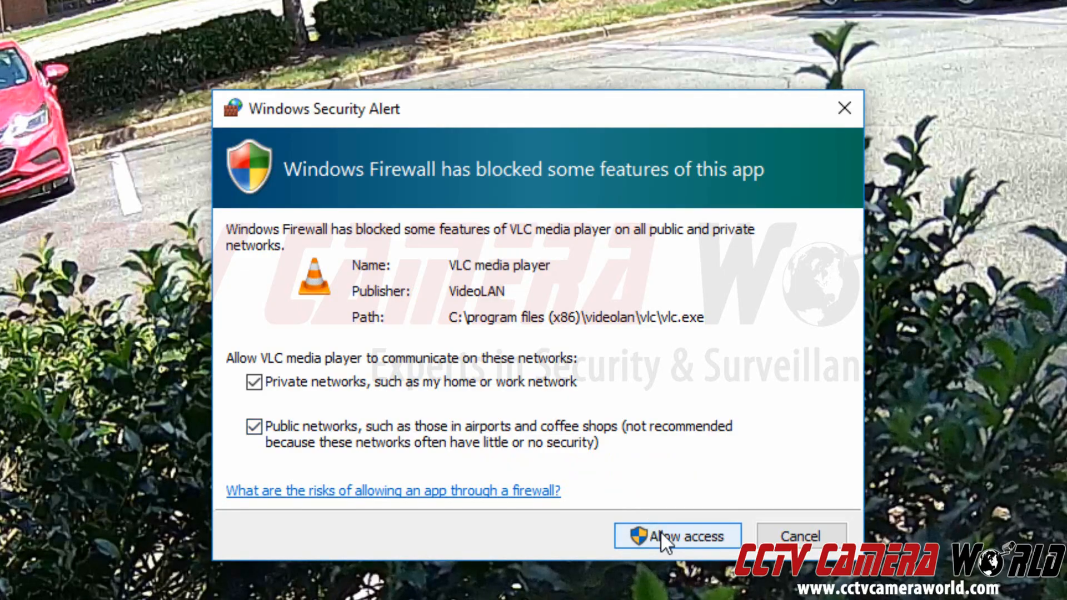
{"action": "left_click", "coordinate": [676, 536]}
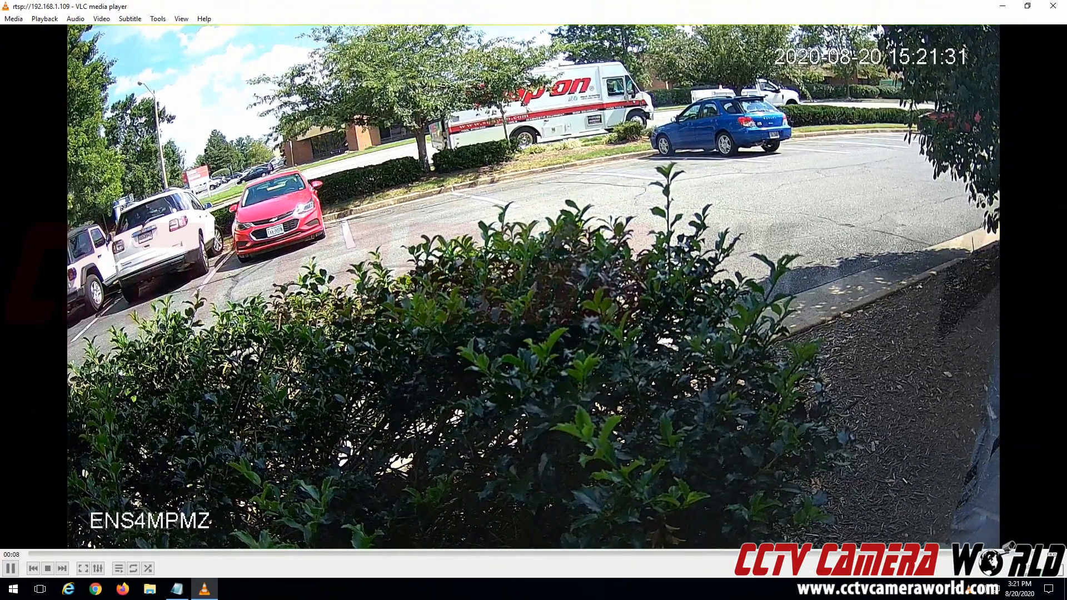